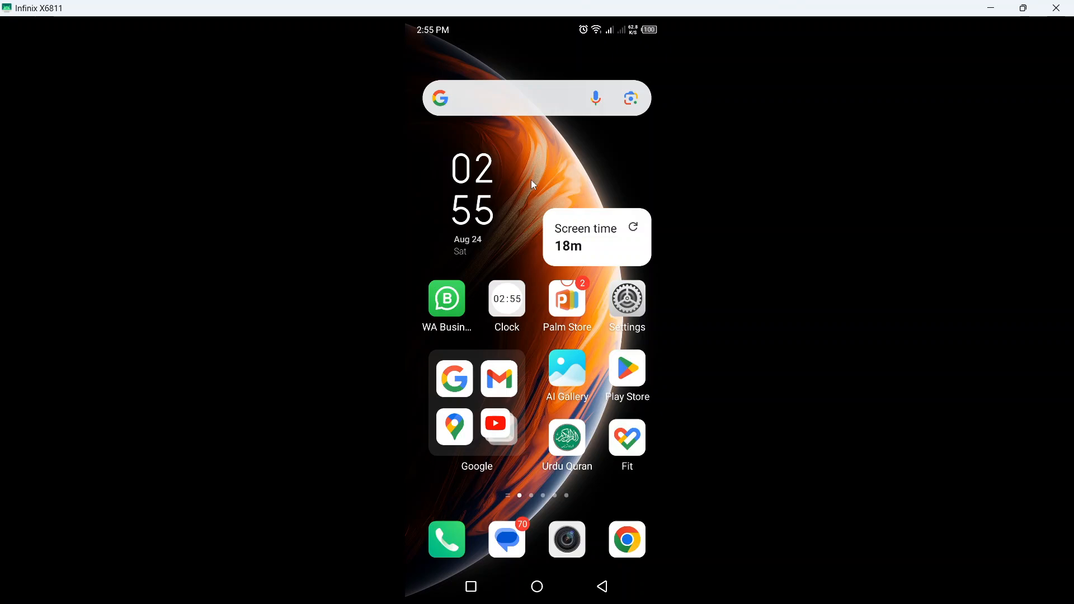
Step: Launch Snapchat from the Social folder on the second home page
scroll("left", 3)
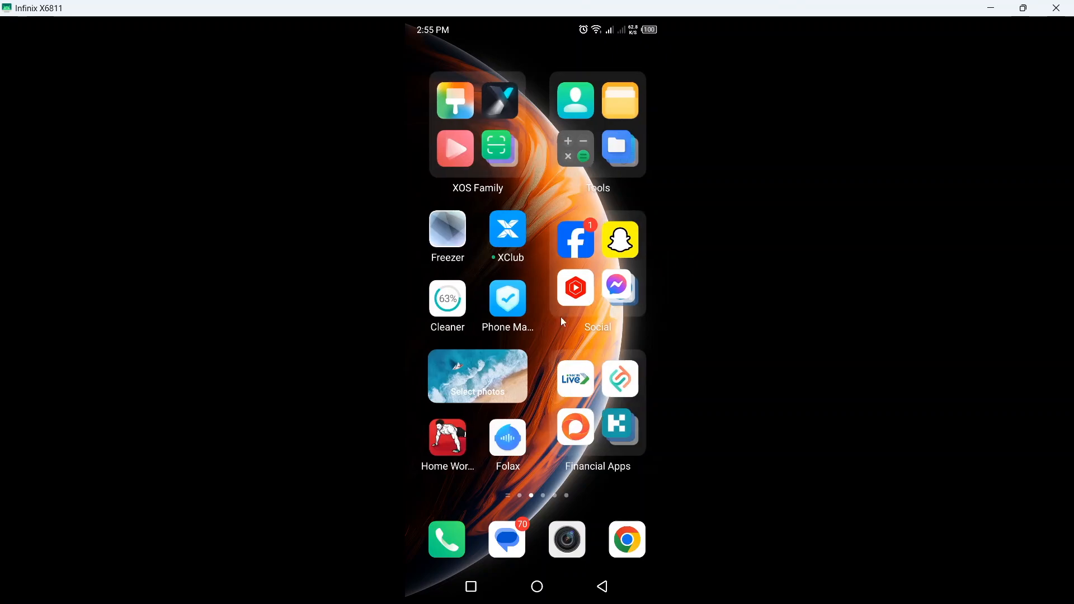
left_click(598, 289)
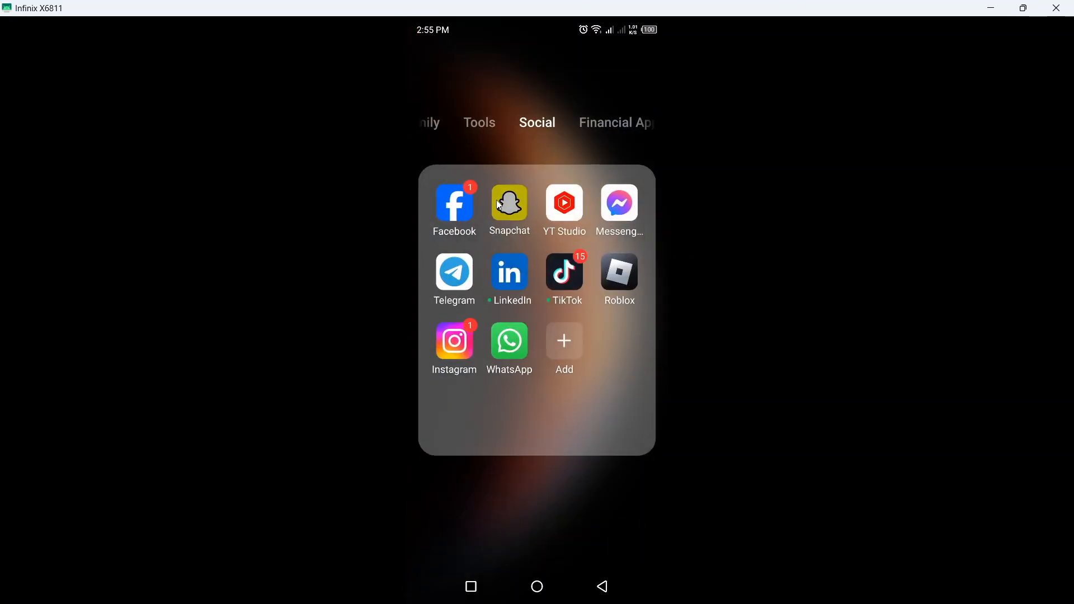
left_click(511, 203)
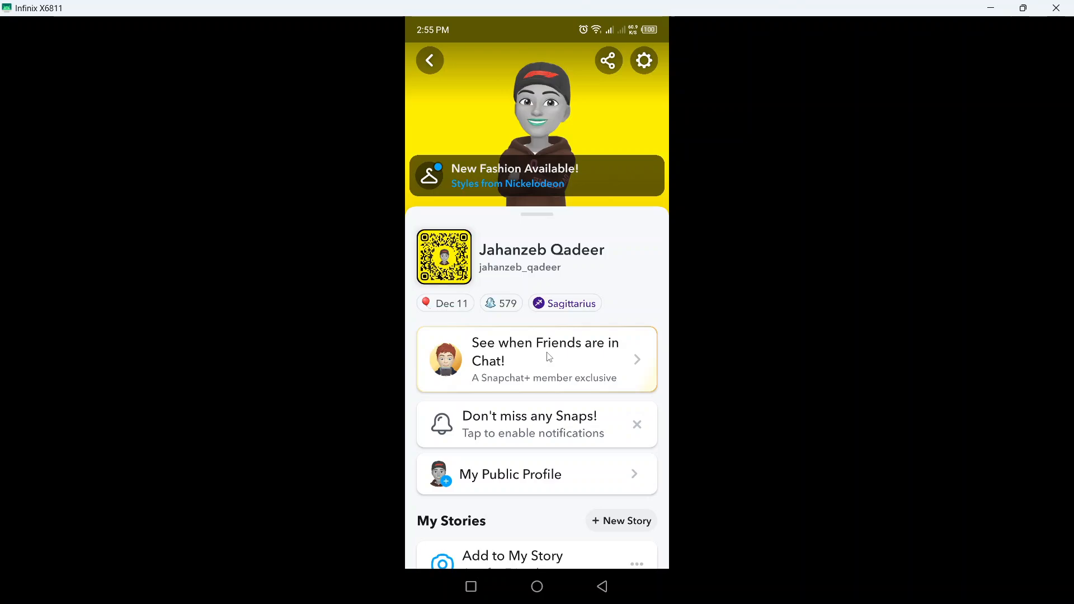
Step: View the Snapchat+ Friends in Chat offer and plans, then back out to the chat list
left_click(547, 359)
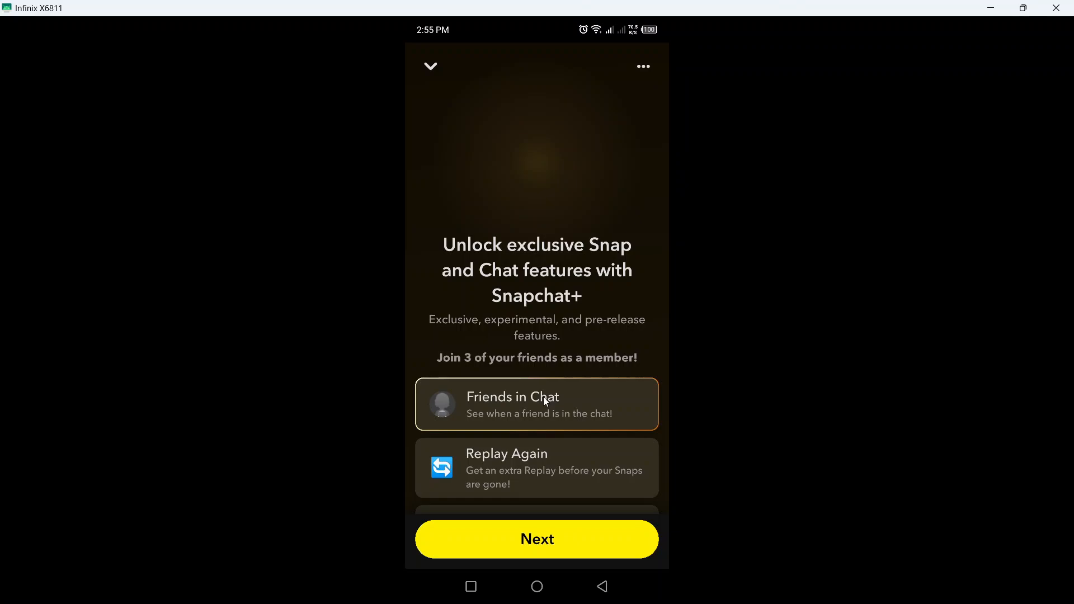
left_click(537, 539)
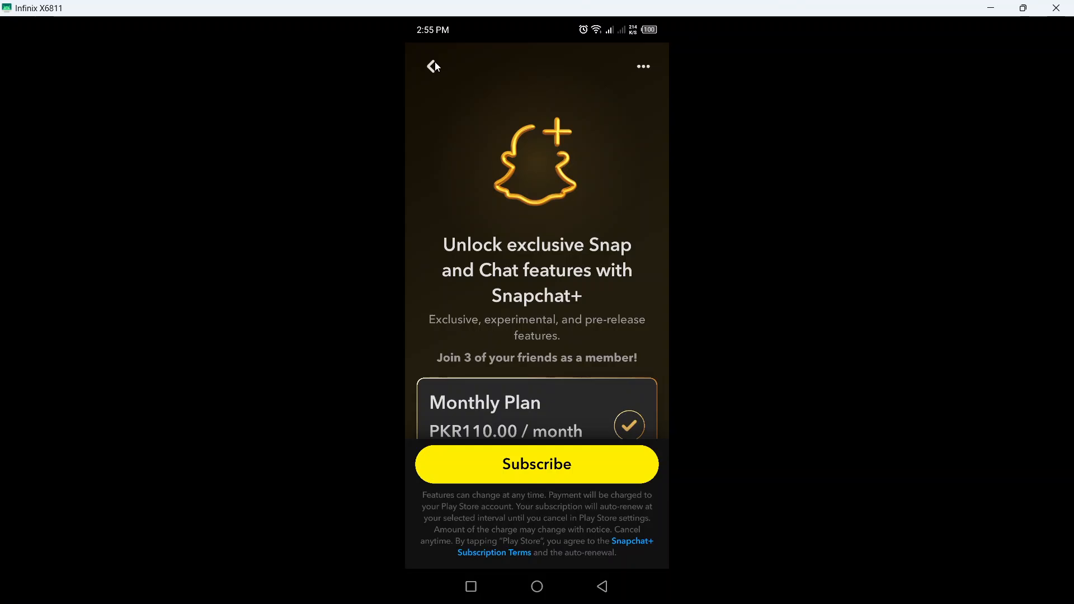
left_click(431, 66)
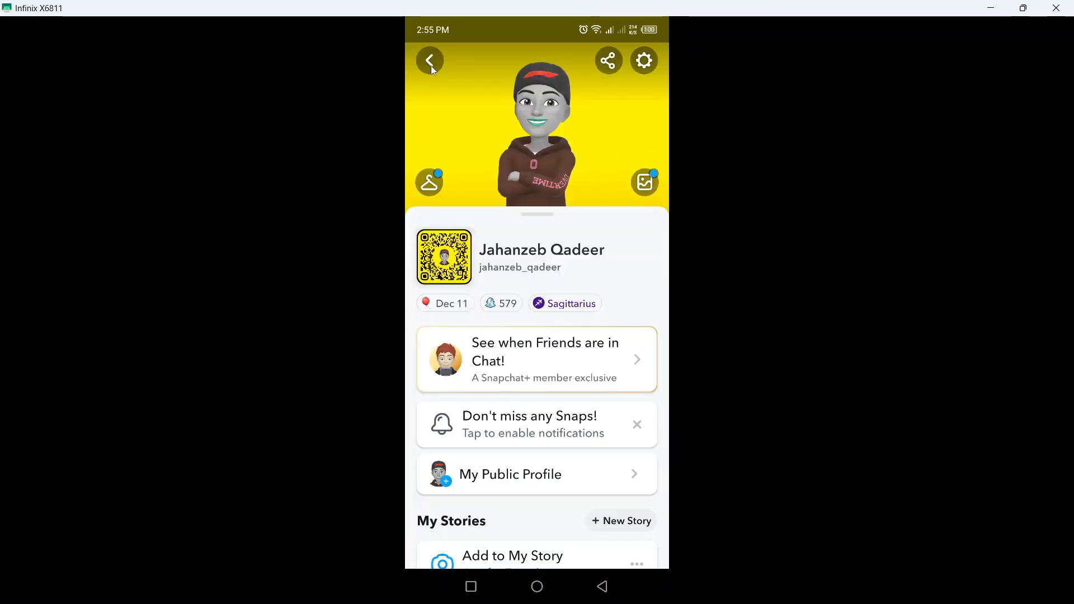
left_click(430, 59)
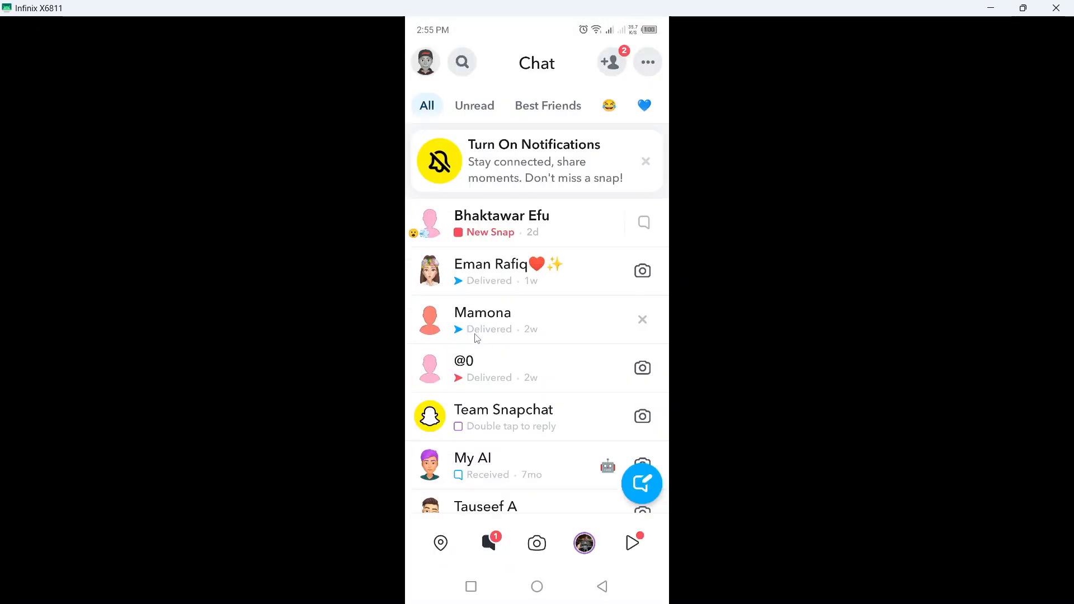
scroll("down", 3)
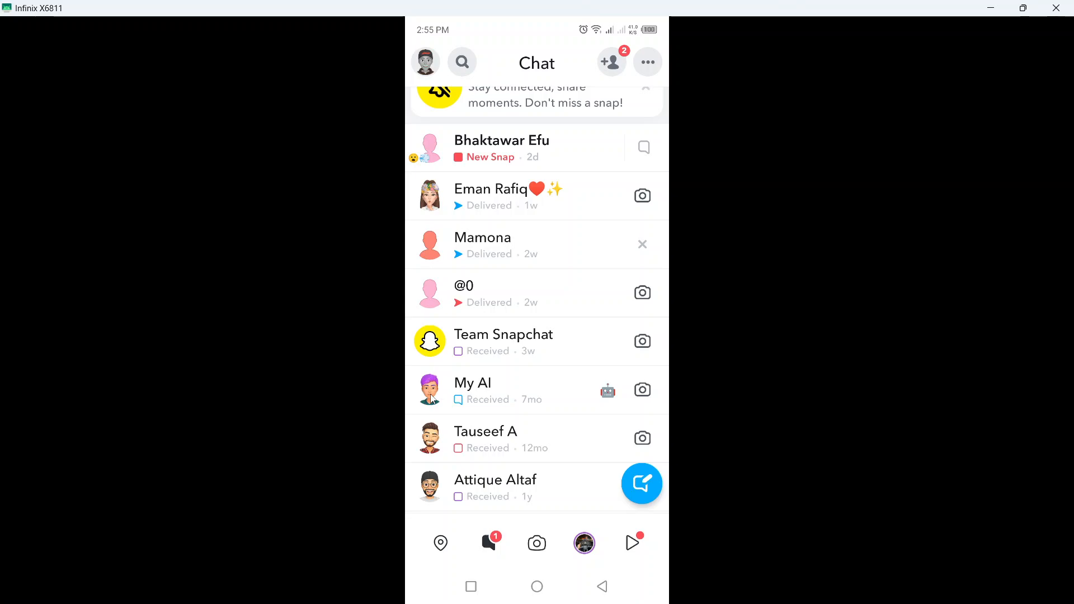
mouse_move(432, 394)
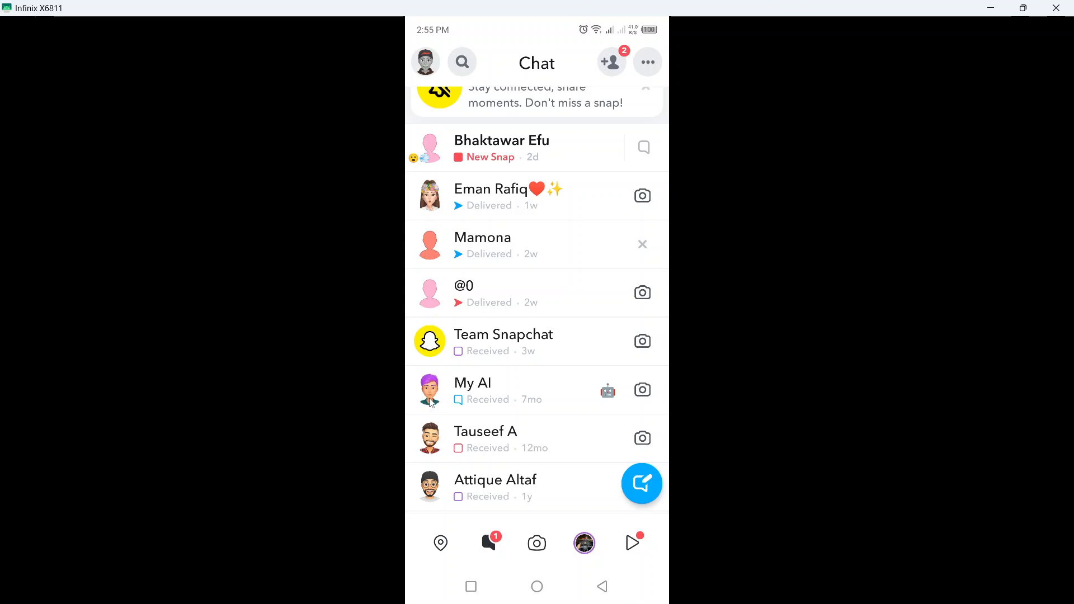
scroll("down", 3)
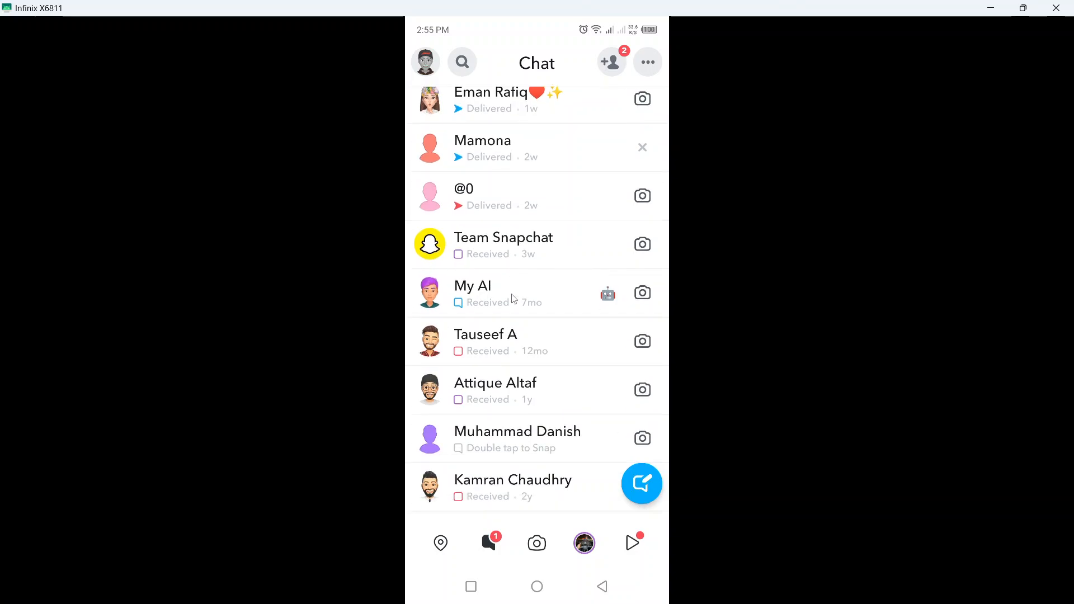
scroll("down", 3)
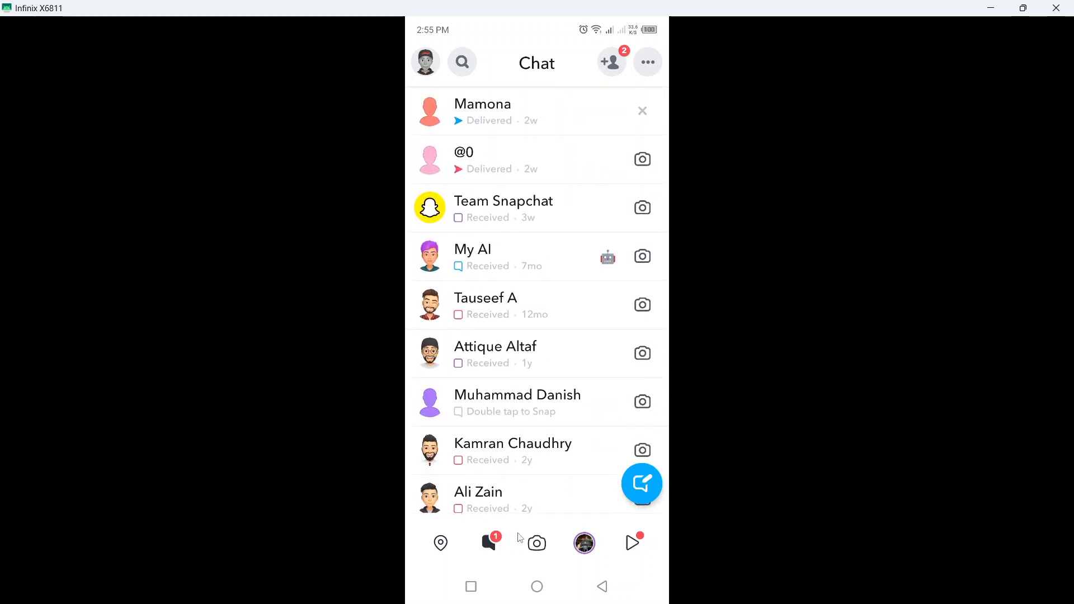